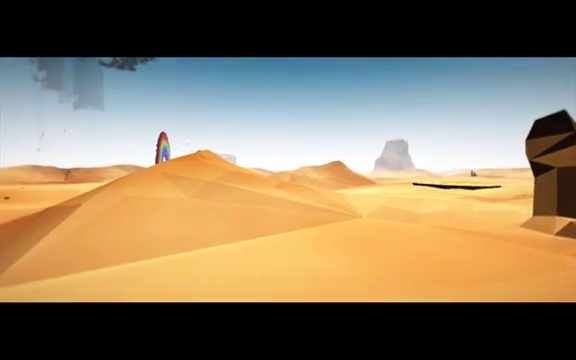
mouse_move(288, 180)
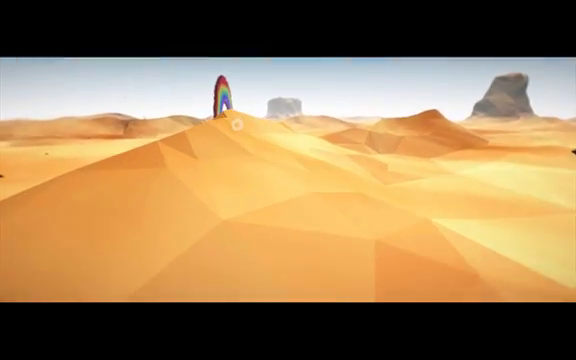